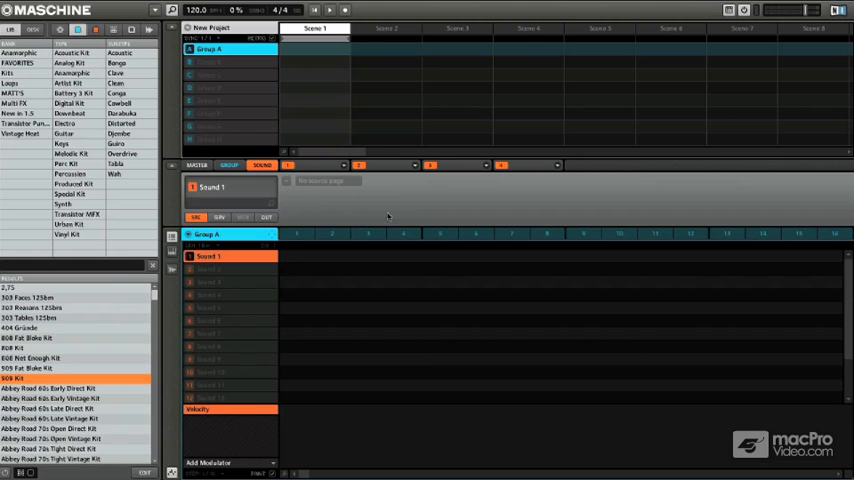
mouse_move(436, 207)
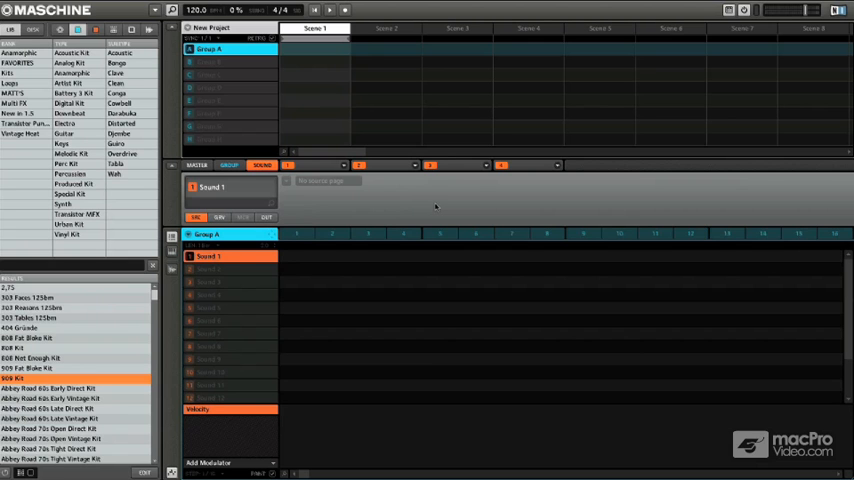
mouse_move(370, 202)
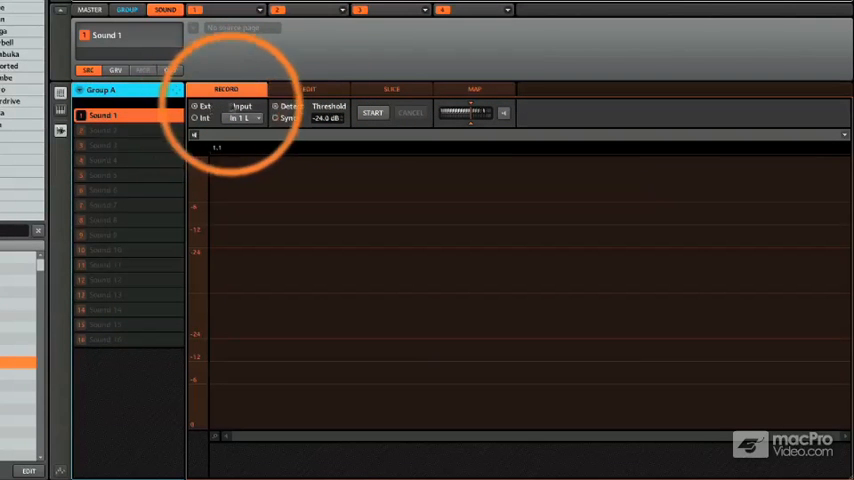
Set Sound 1's recording source to Int so the input reads Master
click(196, 118)
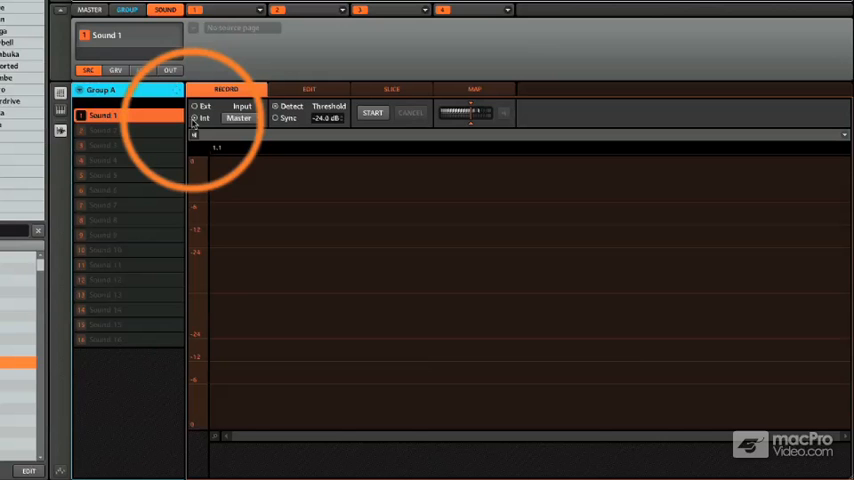
click(194, 106)
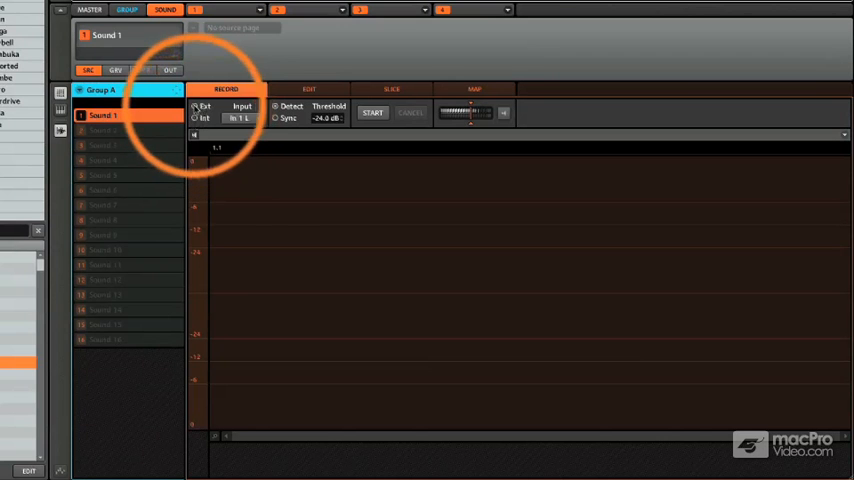
click(240, 118)
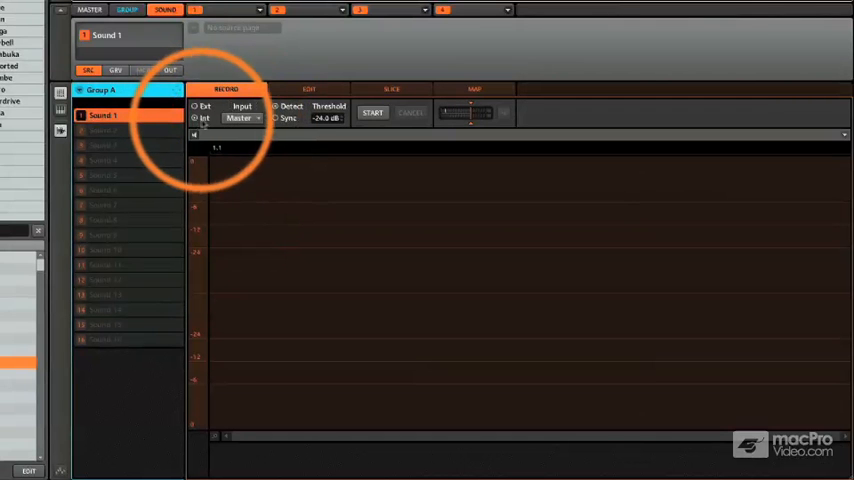
click(240, 118)
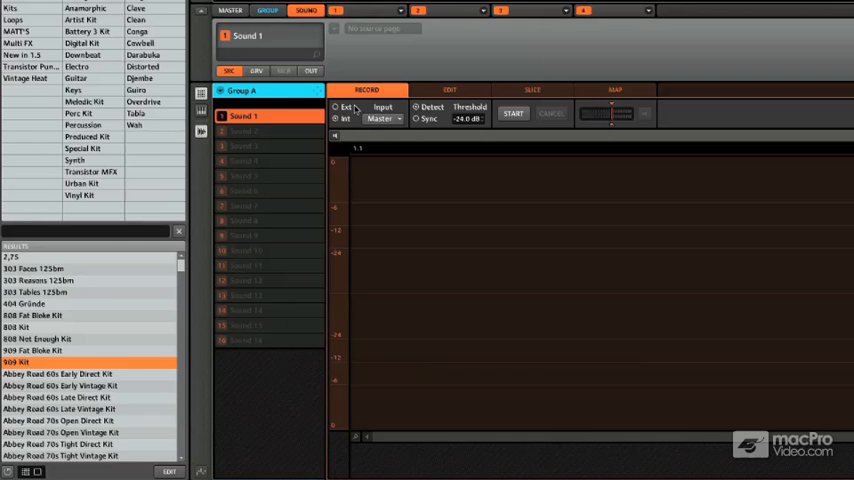
mouse_move(33, 332)
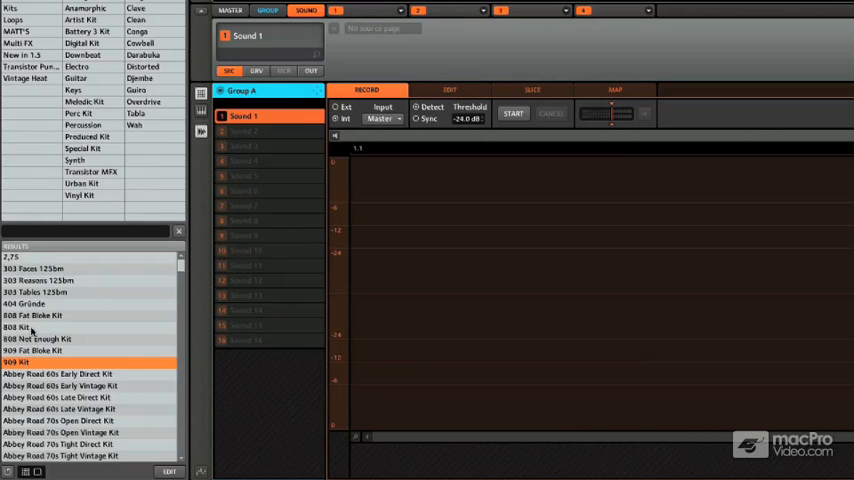
Load the 808 Kit from the browser results into the group
double_click(15, 327)
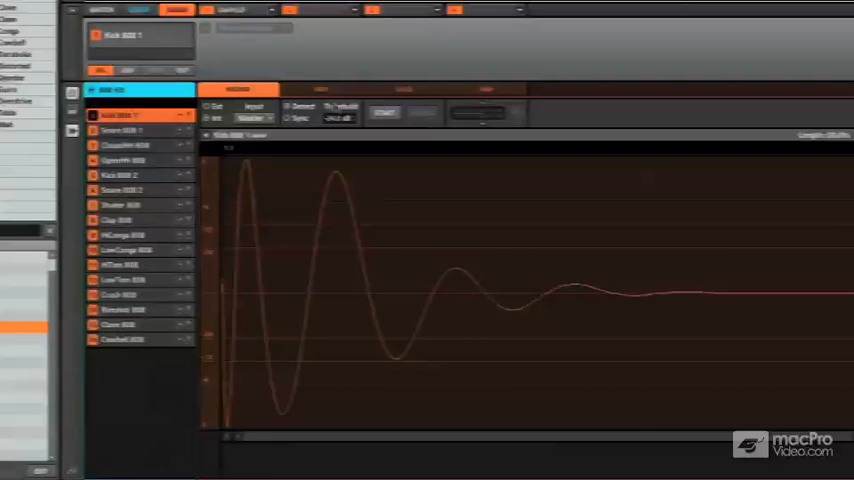
Open Kick 808 1 in the Edit tab and restore its end point to the full 3979 samples
click(310, 89)
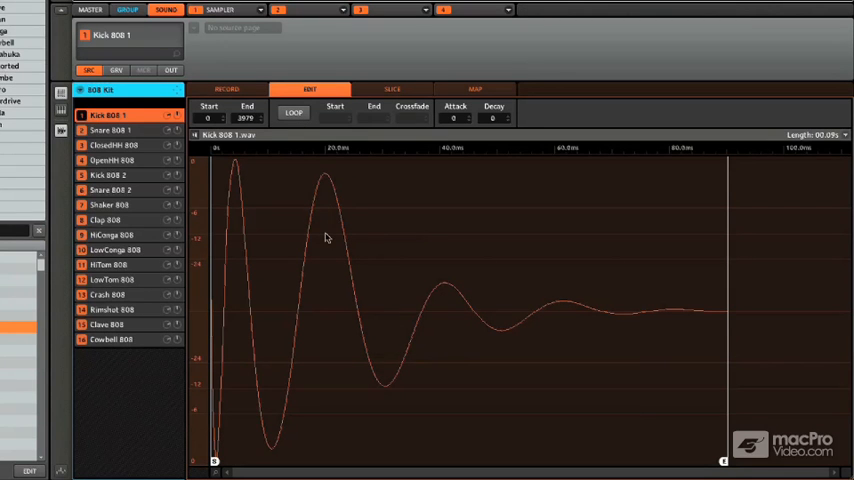
mouse_move(443, 270)
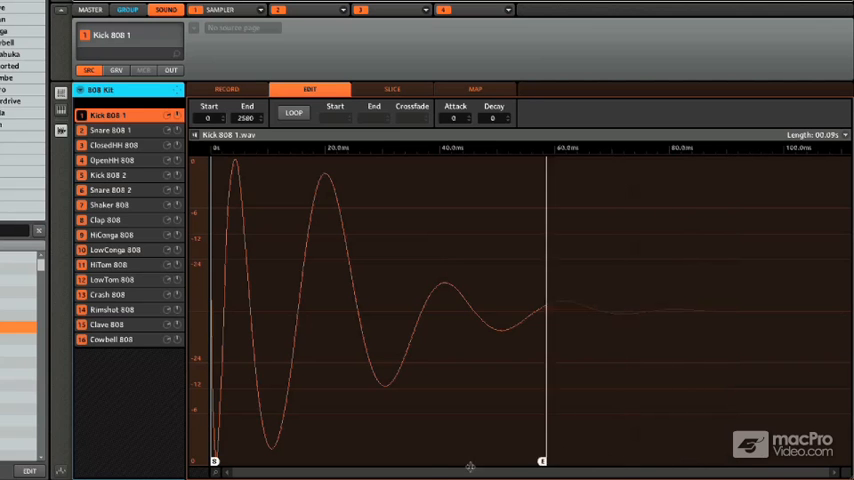
drag(540, 461, 335, 461)
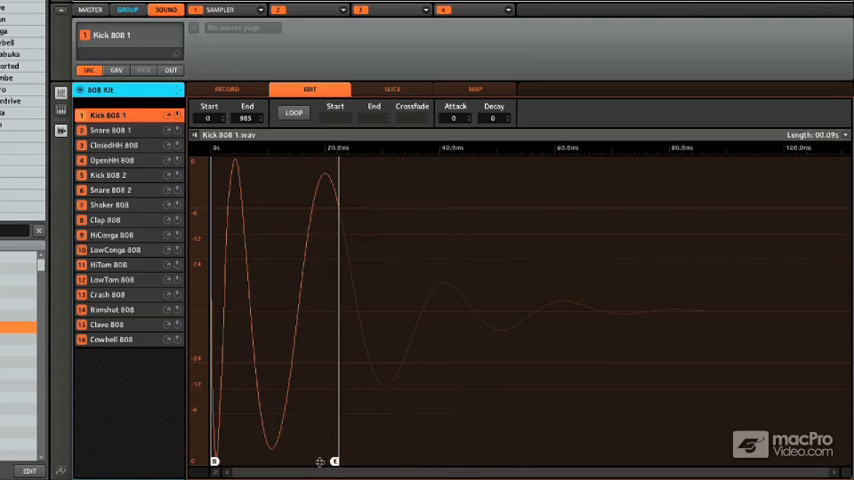
drag(335, 461, 585, 461)
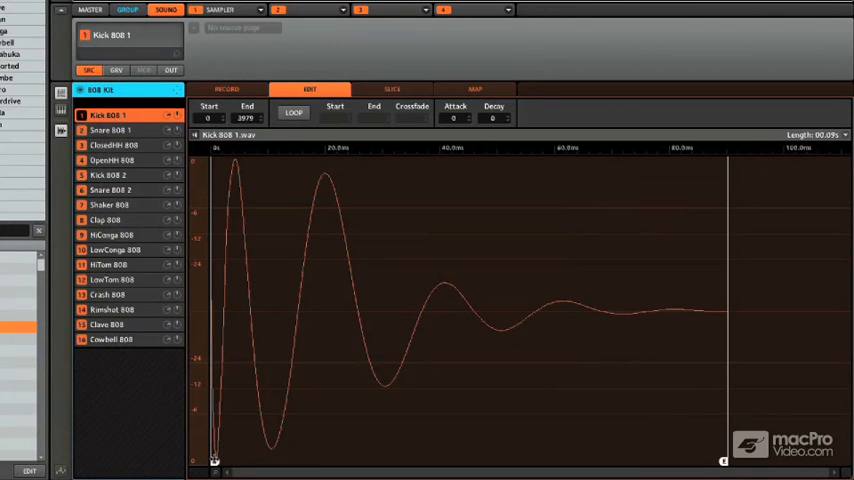
drag(215, 460, 313, 460)
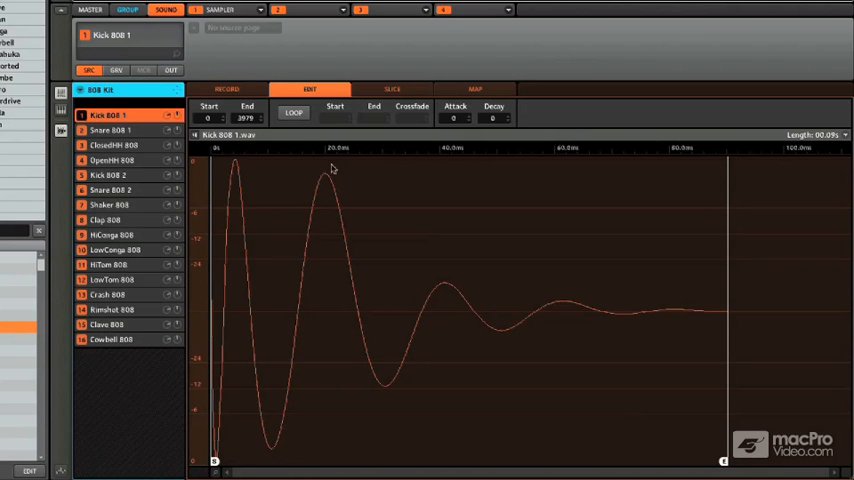
Enable LOOP on Kick 808 1 and drag the loop end near the sample's end
click(294, 112)
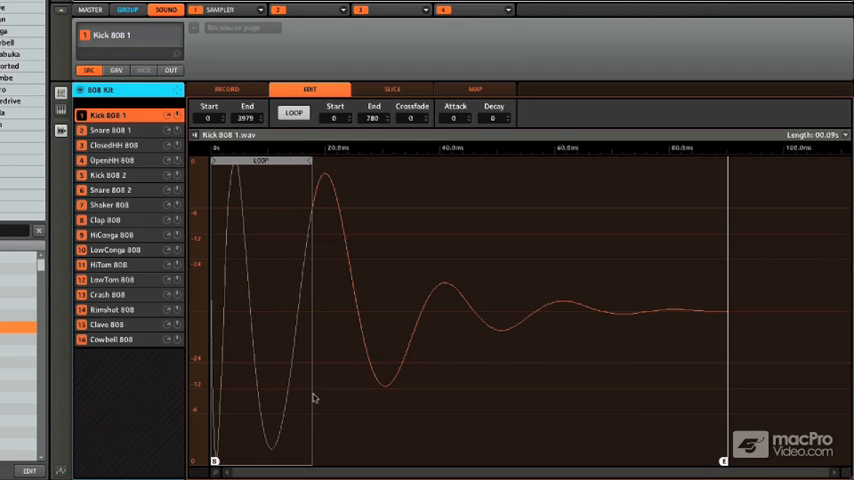
drag(310, 160, 350, 165)
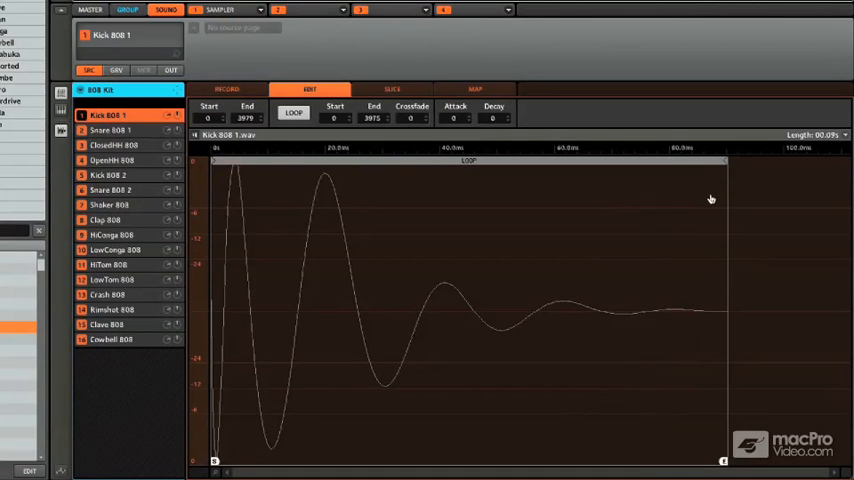
mouse_move(227, 377)
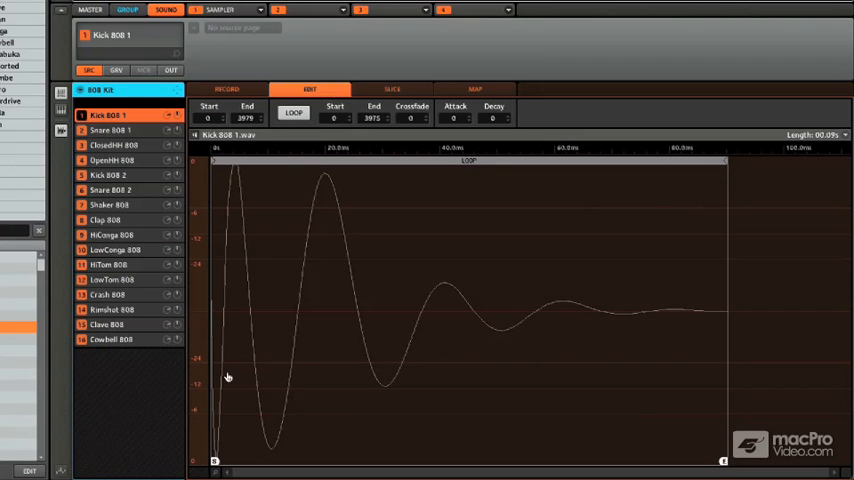
drag(214, 460, 391, 460)
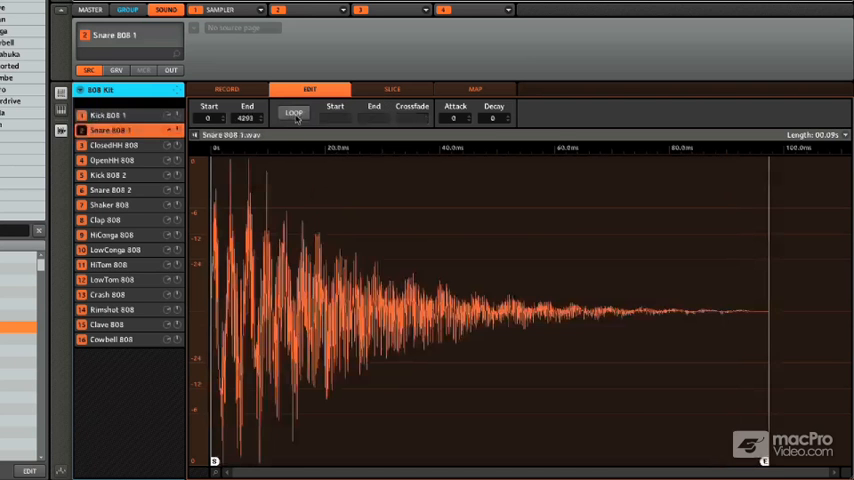
View the ClosedHH 808 sample, then the Clap 808 sample
click(110, 219)
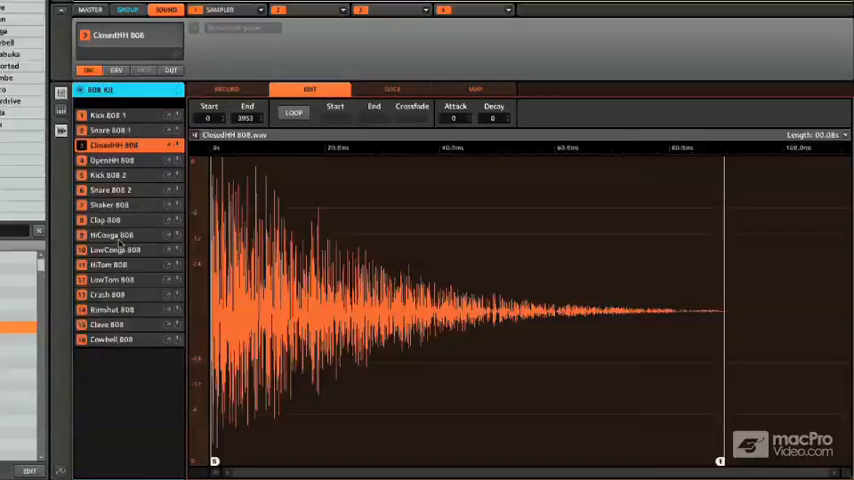
click(107, 219)
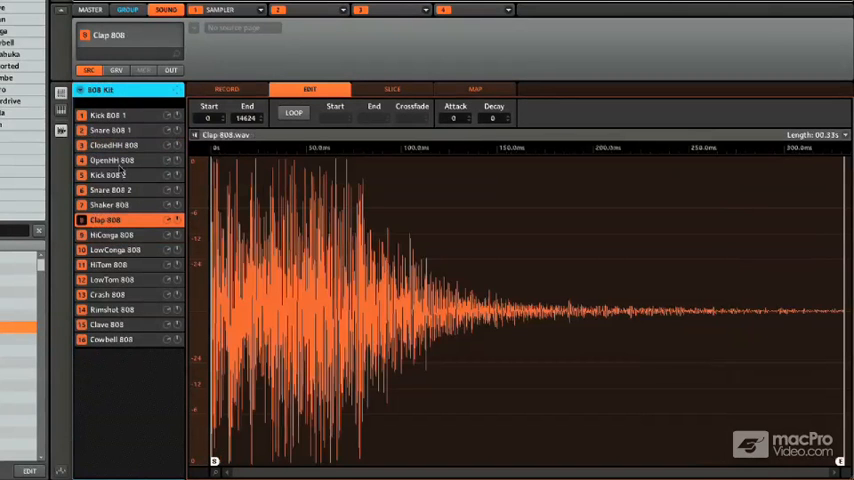